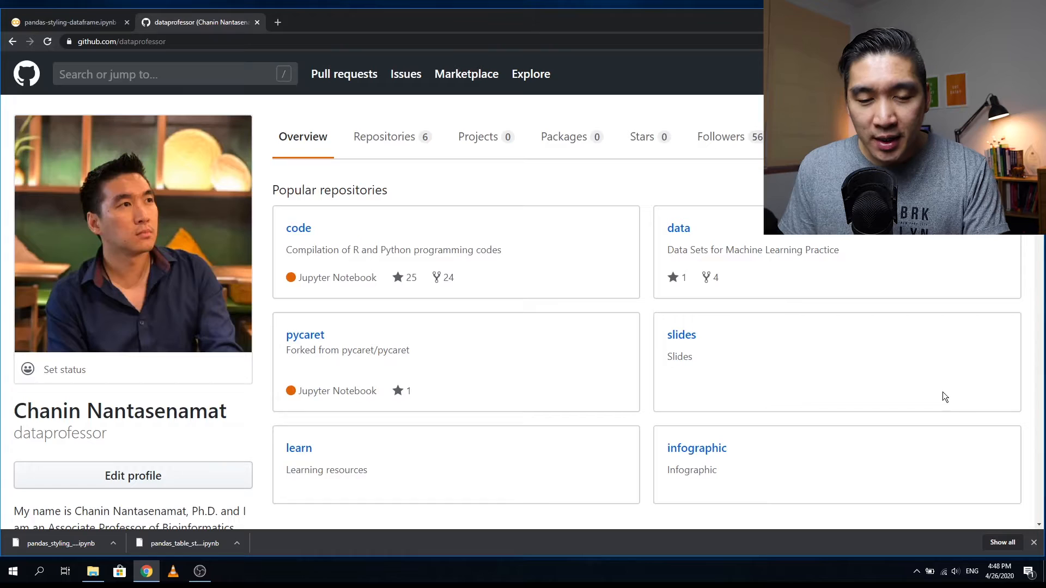
{"action": "mouse_move", "coordinate": [374, 271]}
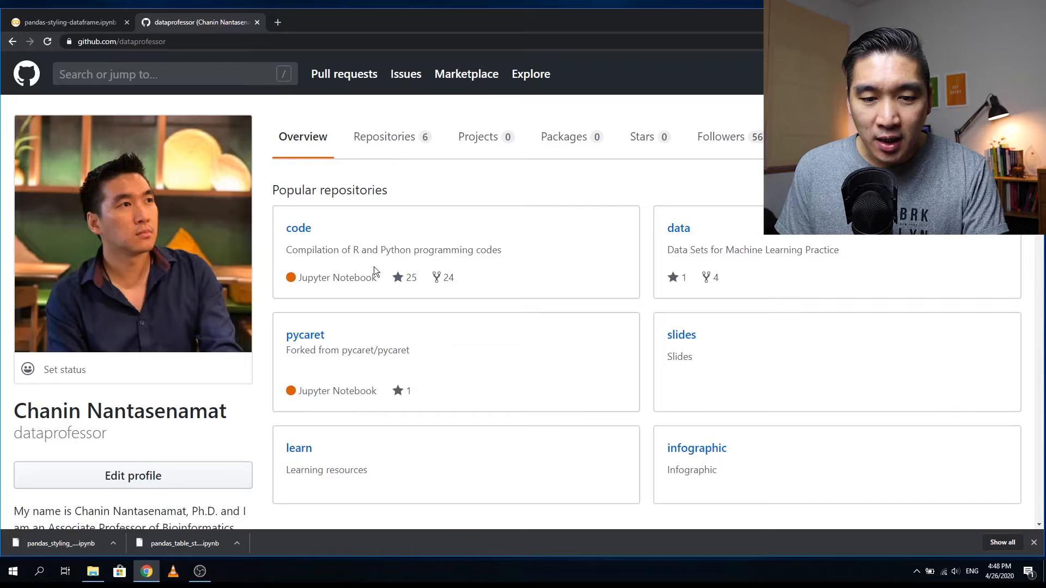
Go to python/pandas_styling_dataframe.ipynb in the code repository and save its raw file
{"action": "left_click", "coordinate": [298, 228]}
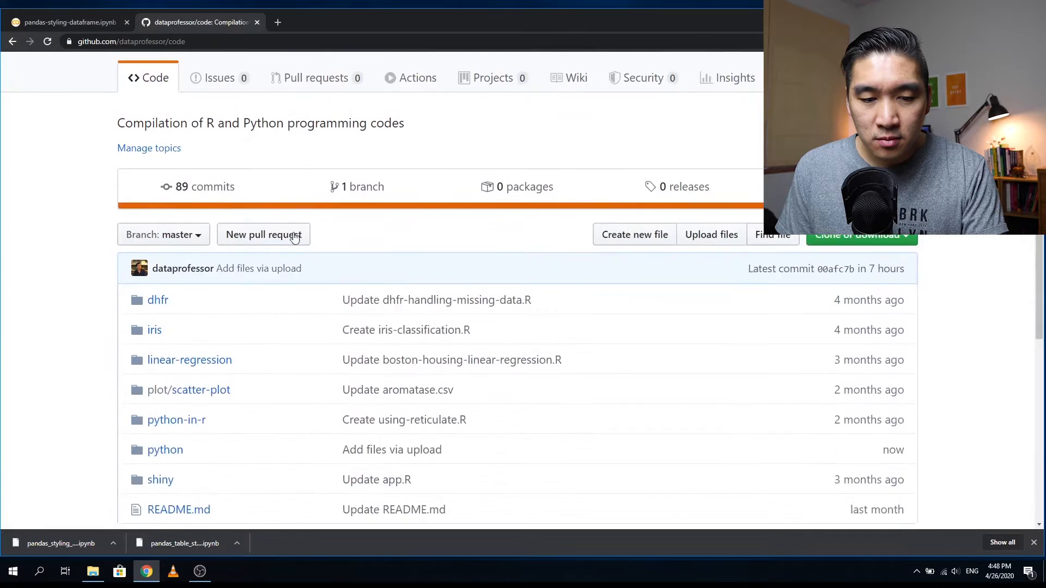
{"action": "left_click", "coordinate": [164, 449]}
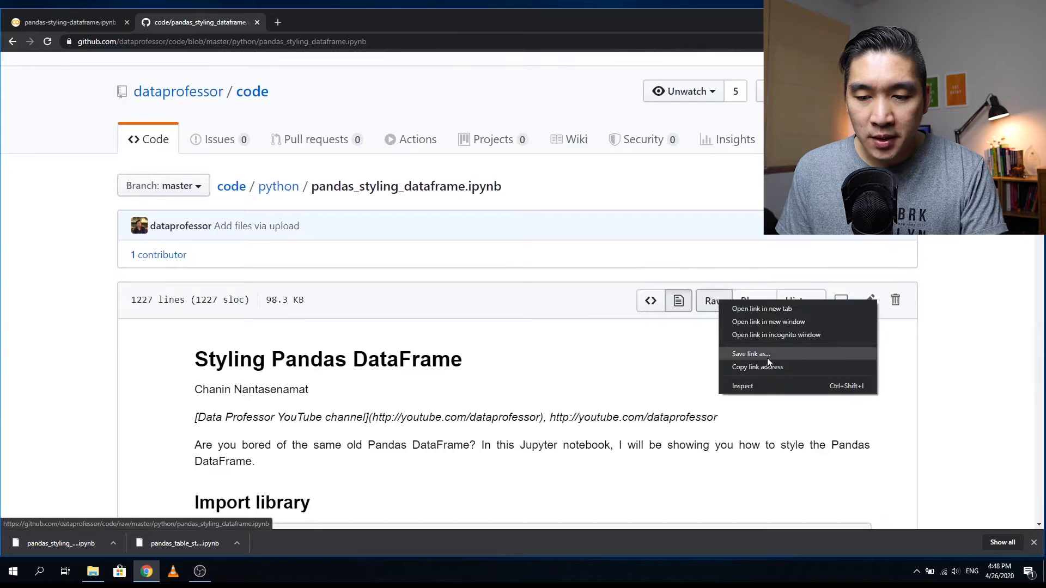
{"action": "left_click", "coordinate": [750, 354]}
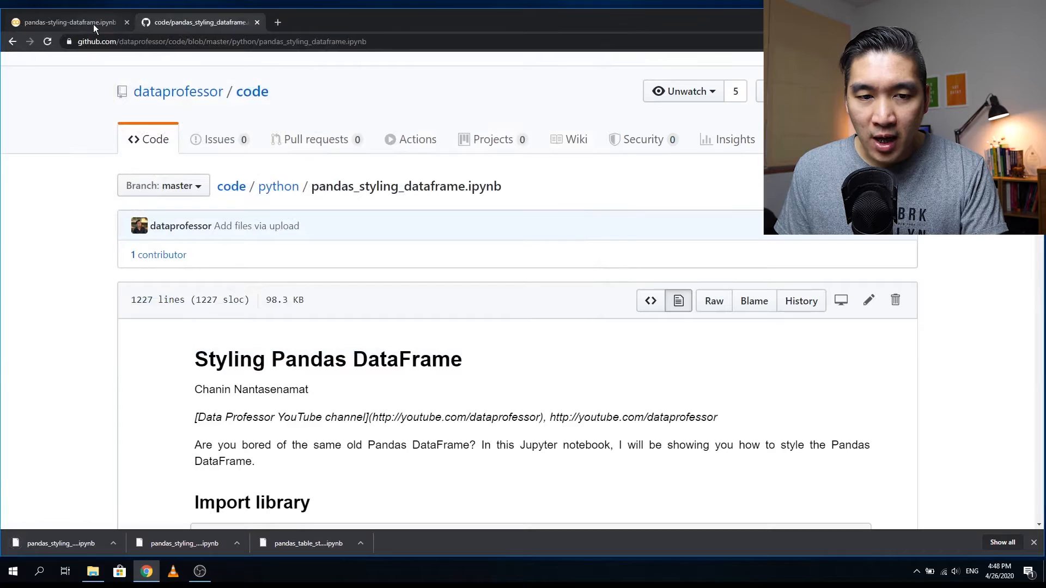
Load pandas_styling_dataframe.ipynb from the dataprofessor/code GitHub repository into Colab
{"action": "left_click", "coordinate": [66, 22]}
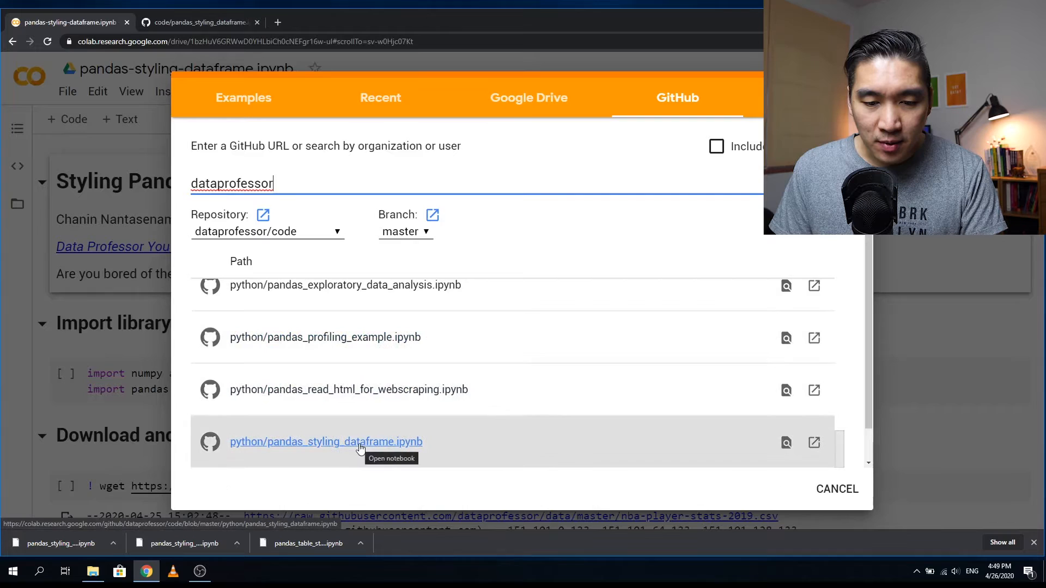
{"action": "left_click", "coordinate": [327, 442]}
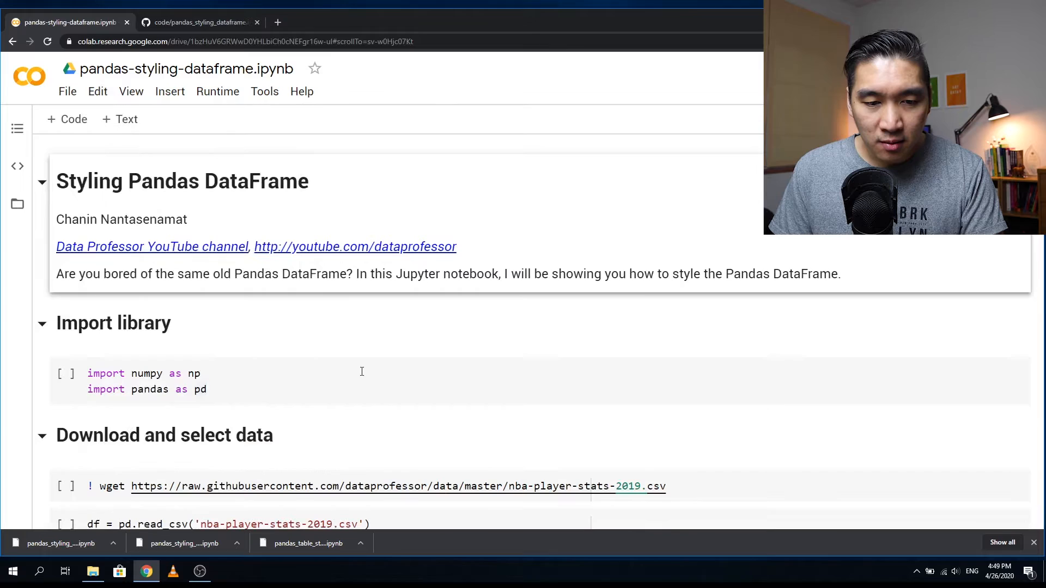
Import numpy and pandas, fetch nba-player-stats-2019.csv, and read it with a column selection
{"action": "left_click", "coordinate": [160, 389]}
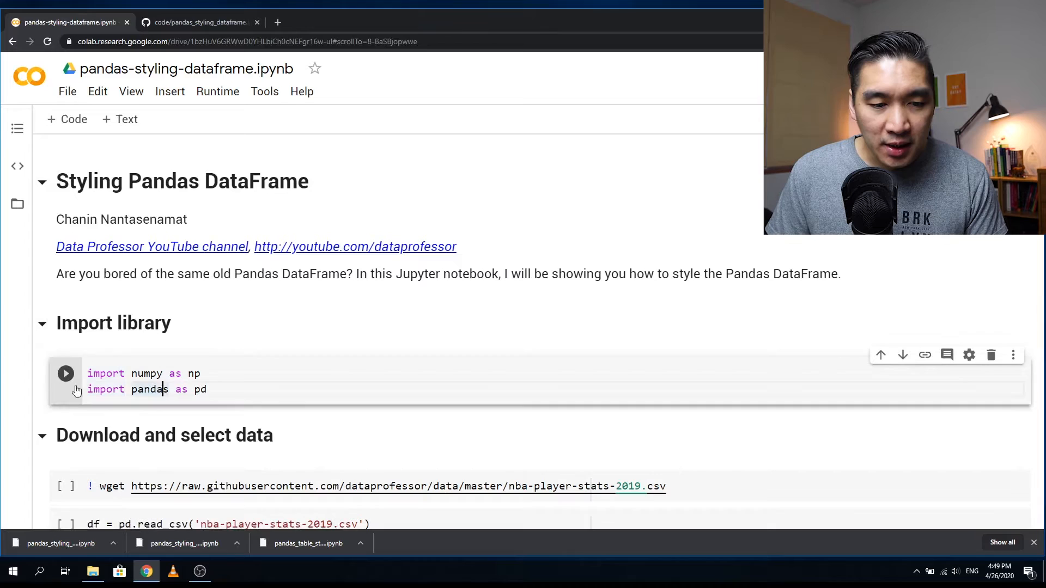
{"action": "scroll", "scroll_direction": "down", "scroll_amount": 3}
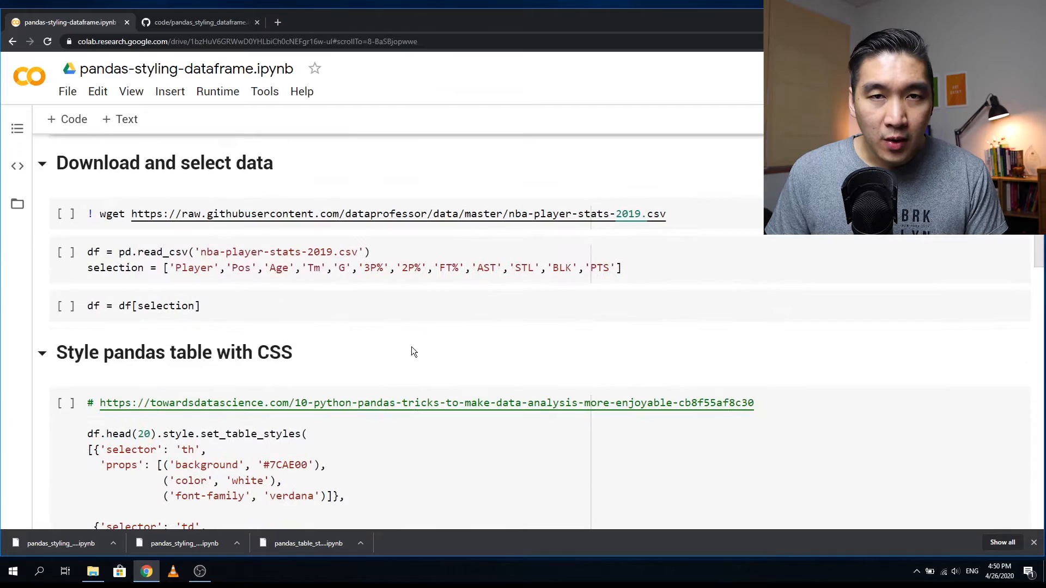
{"action": "mouse_move", "coordinate": [546, 214]}
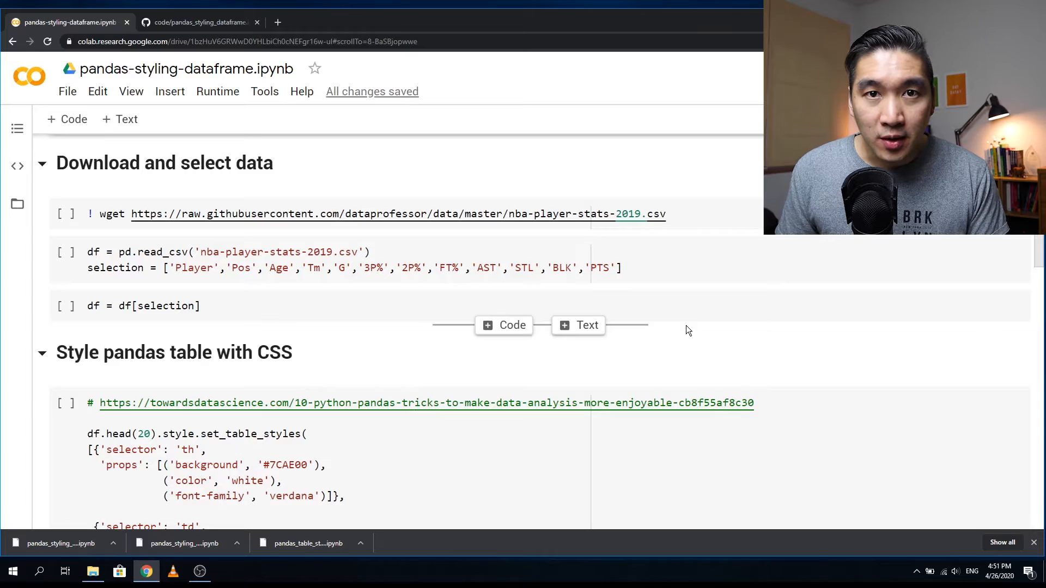
{"action": "left_click", "coordinate": [65, 214]}
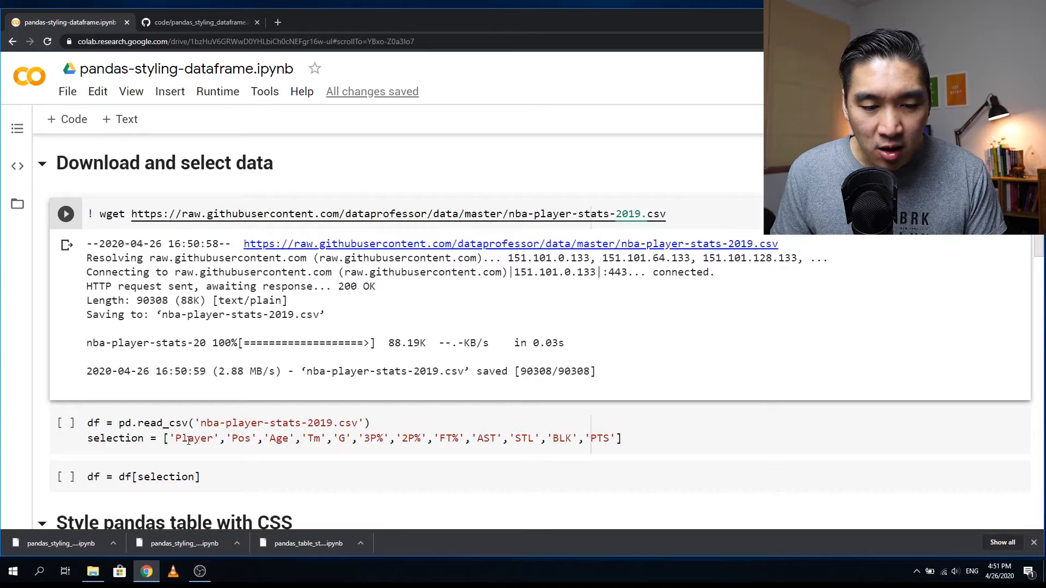
{"action": "scroll", "scroll_direction": "down", "scroll_amount": 3}
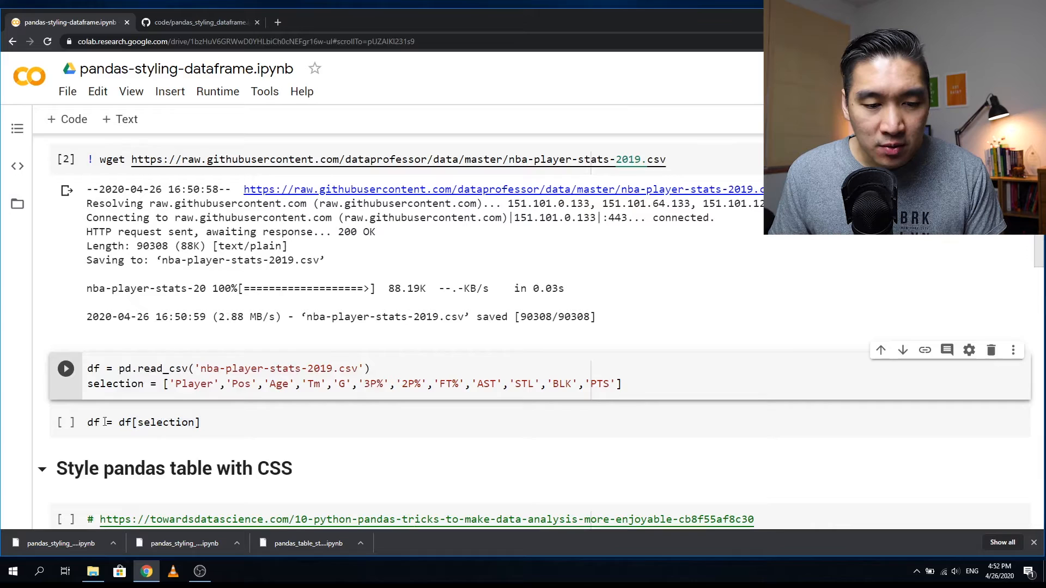
{"action": "left_click", "coordinate": [65, 368]}
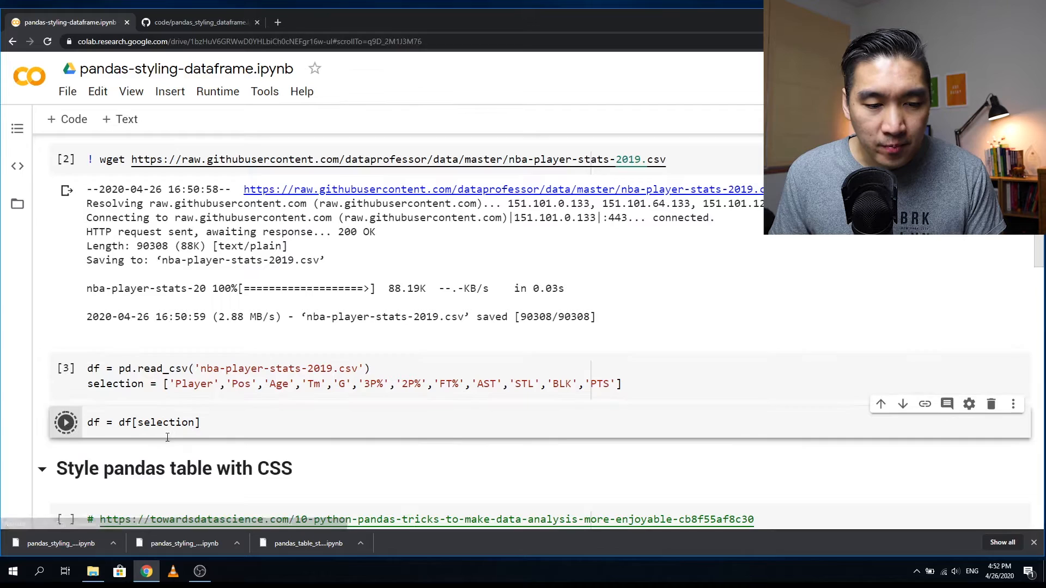
Apply df[selection] and display the resulting 708 rows × 12 columns table
{"action": "left_click", "coordinate": [66, 422]}
{"action": "type", "text": "df"}
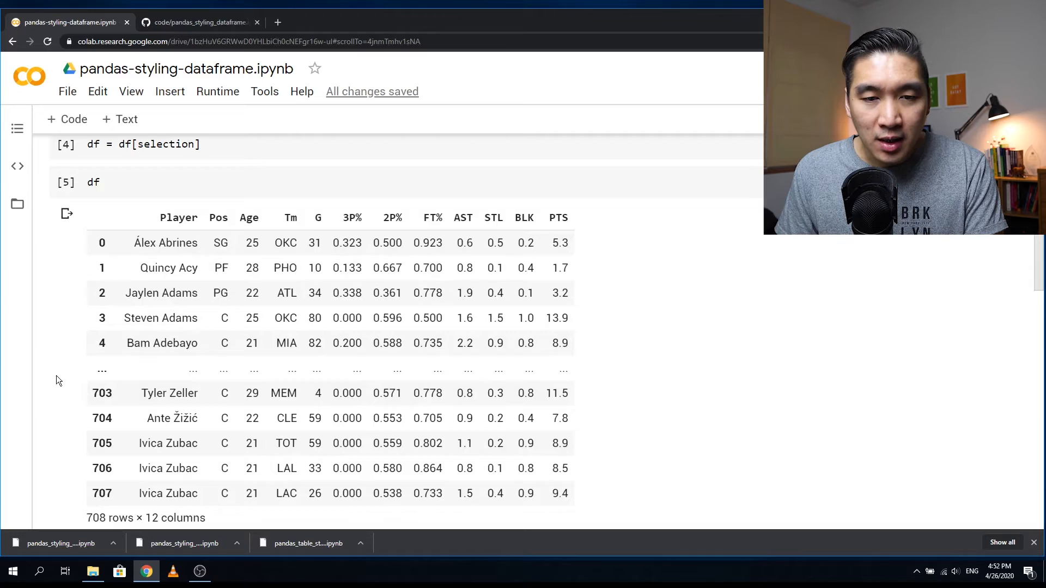
{"action": "mouse_move", "coordinate": [540, 241]}
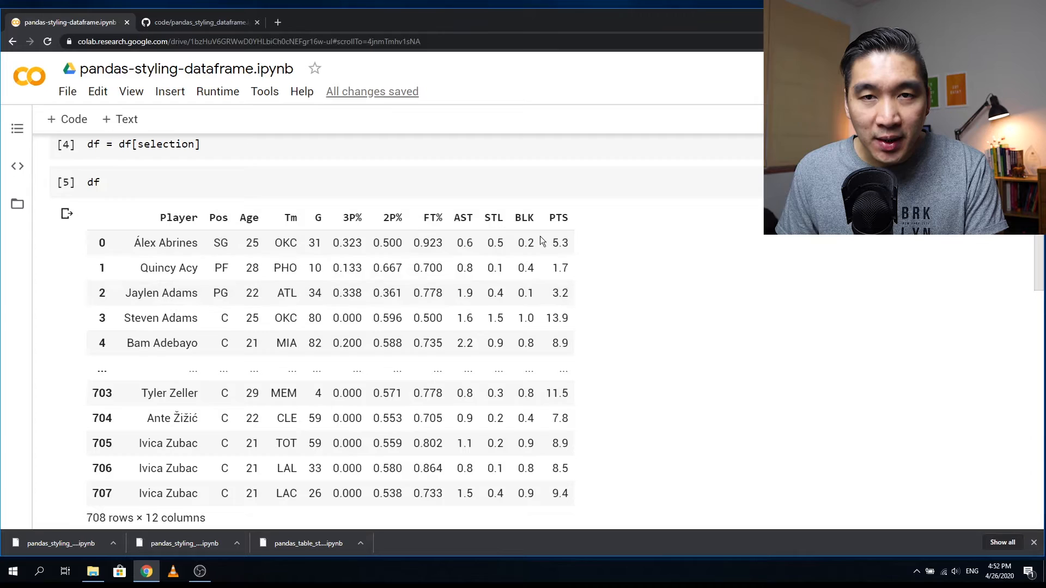
{"action": "scroll", "scroll_direction": "down", "scroll_amount": 3}
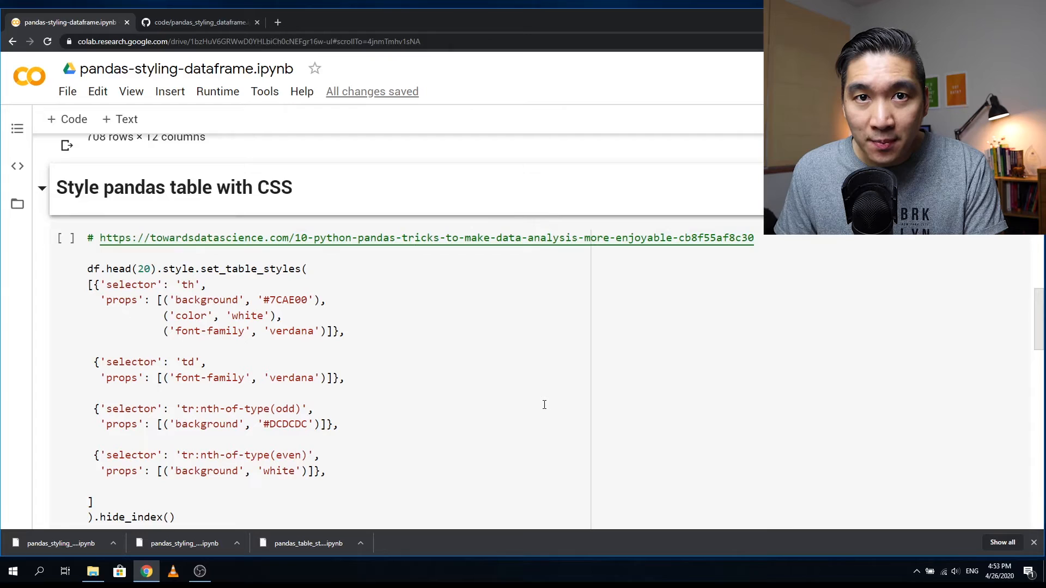
{"action": "mouse_move", "coordinate": [434, 265]}
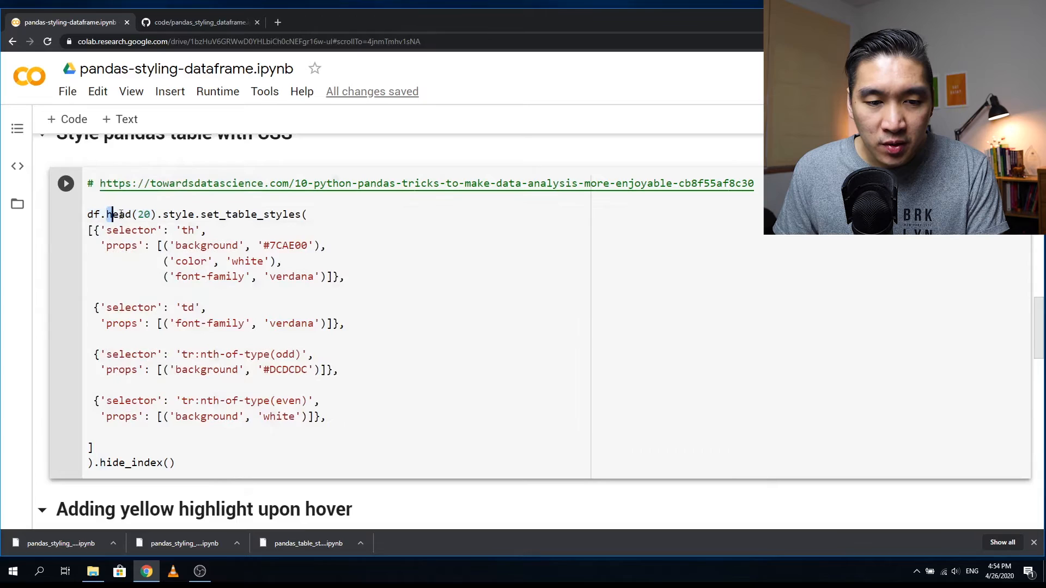
{"action": "double_click", "coordinate": [118, 215]}
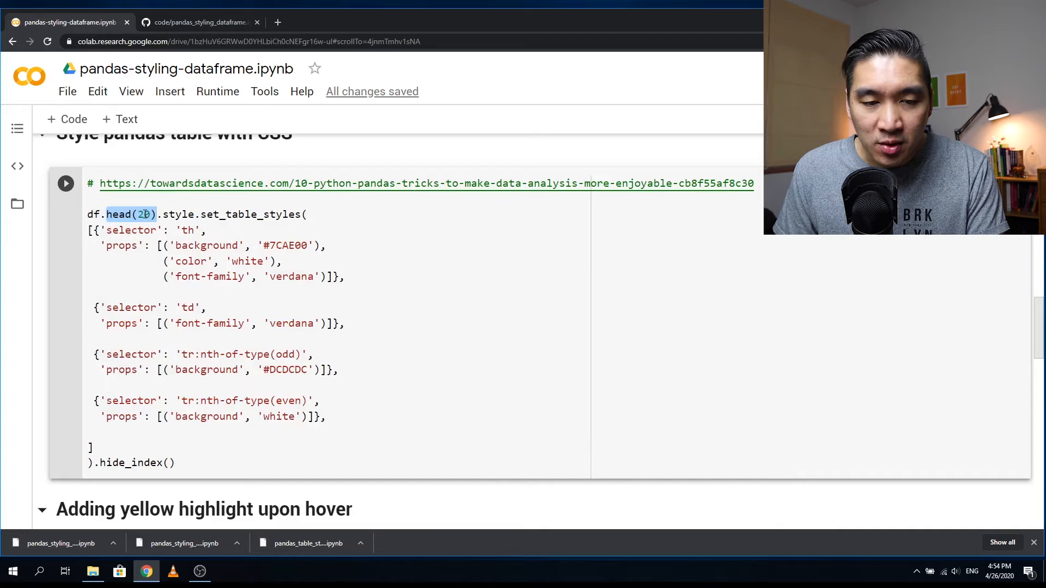
{"action": "double_click", "coordinate": [250, 214]}
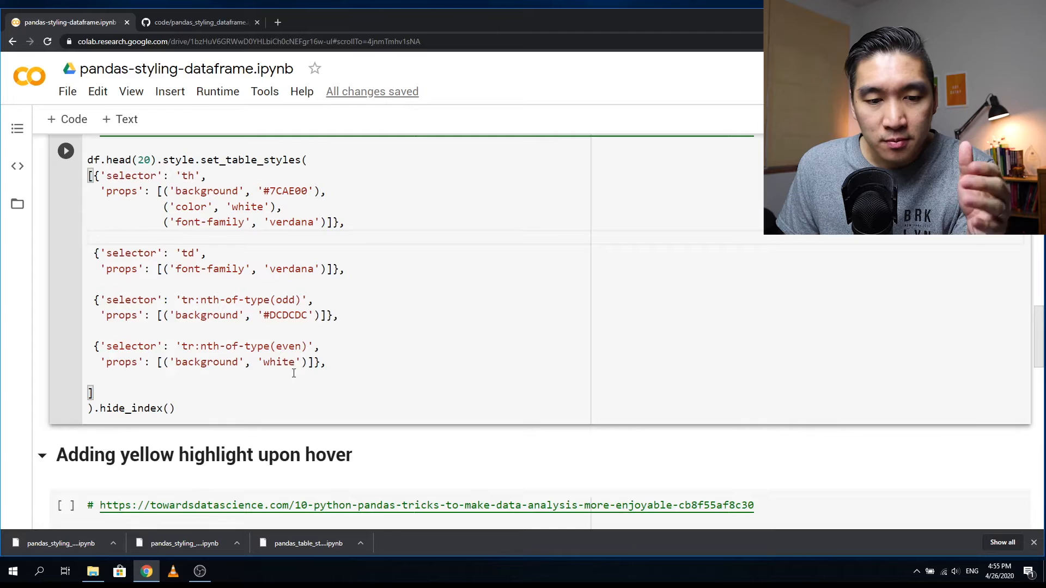
Render the grey/white striped table and add a tr:hover rule with yellow background
{"action": "left_click", "coordinate": [64, 151]}
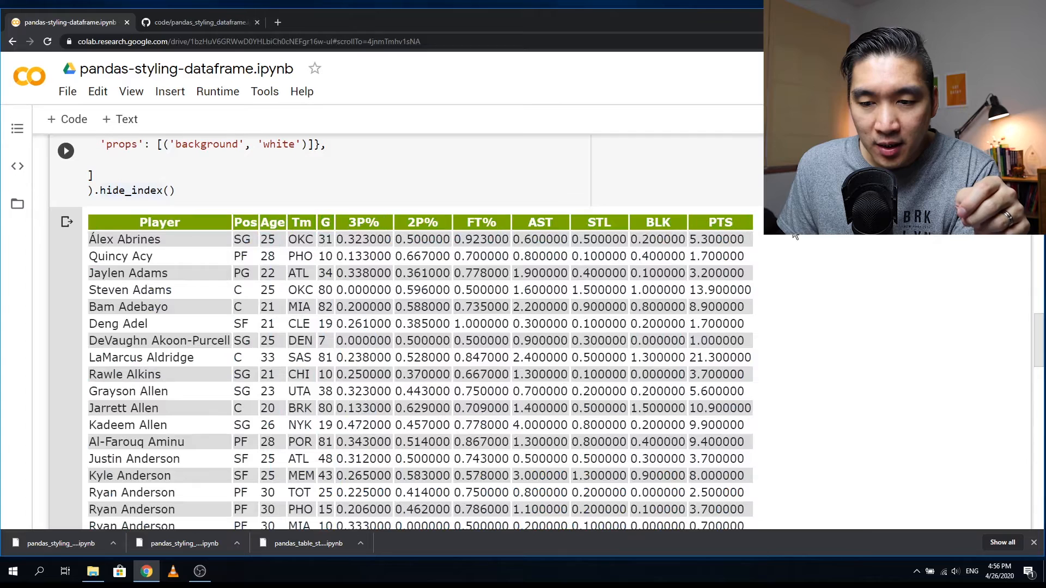
{"action": "scroll", "scroll_direction": "up", "scroll_amount": 3}
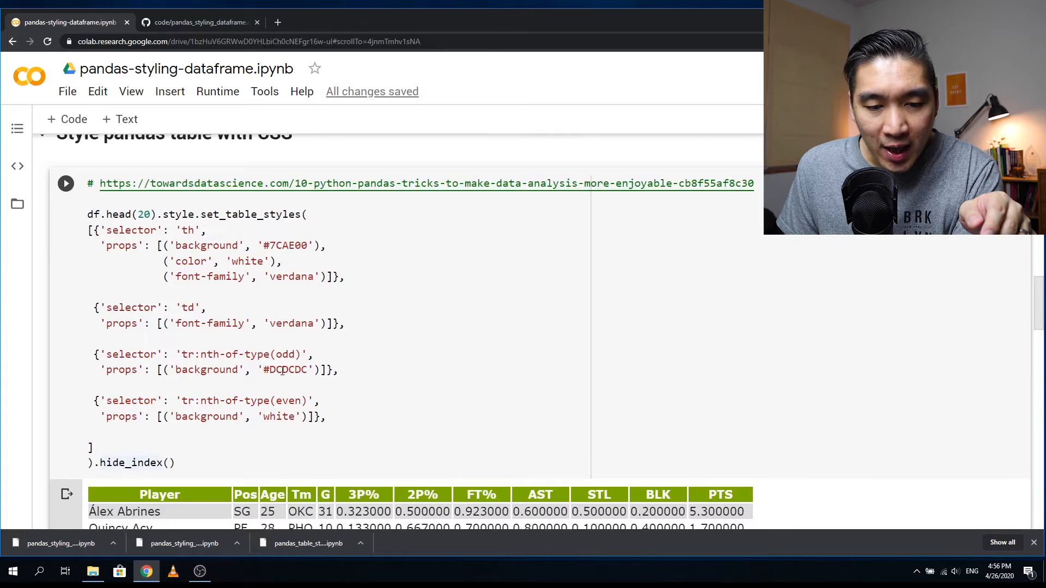
{"action": "scroll", "scroll_direction": "down", "scroll_amount": 3}
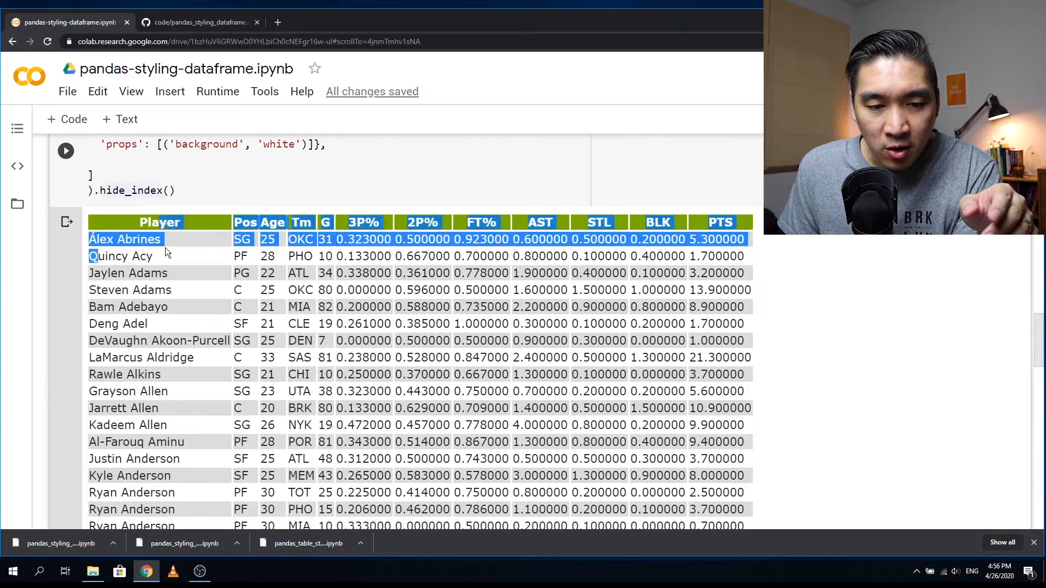
{"action": "scroll", "scroll_direction": "up", "scroll_amount": 3}
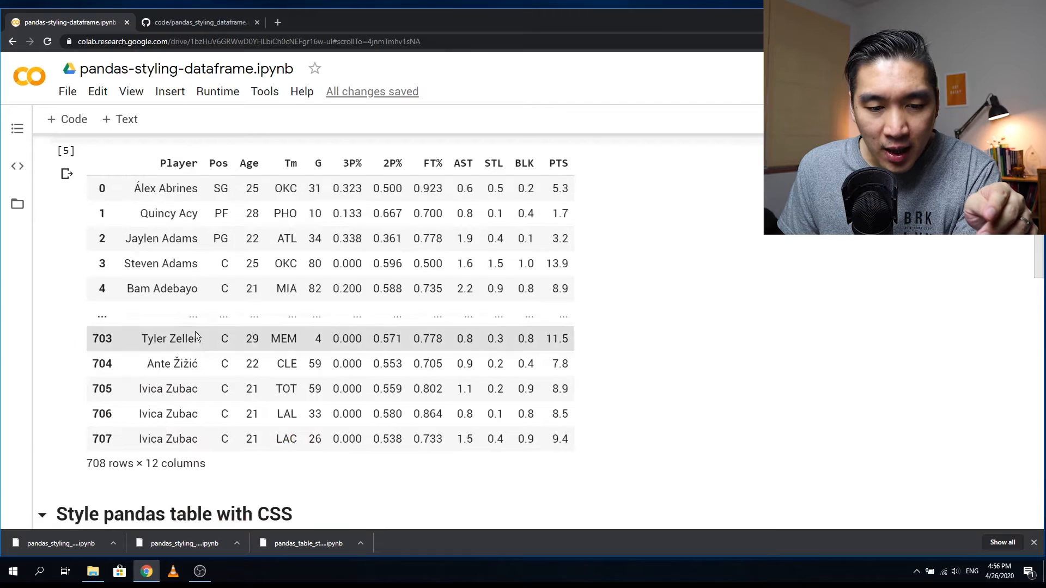
{"action": "mouse_move", "coordinate": [205, 243]}
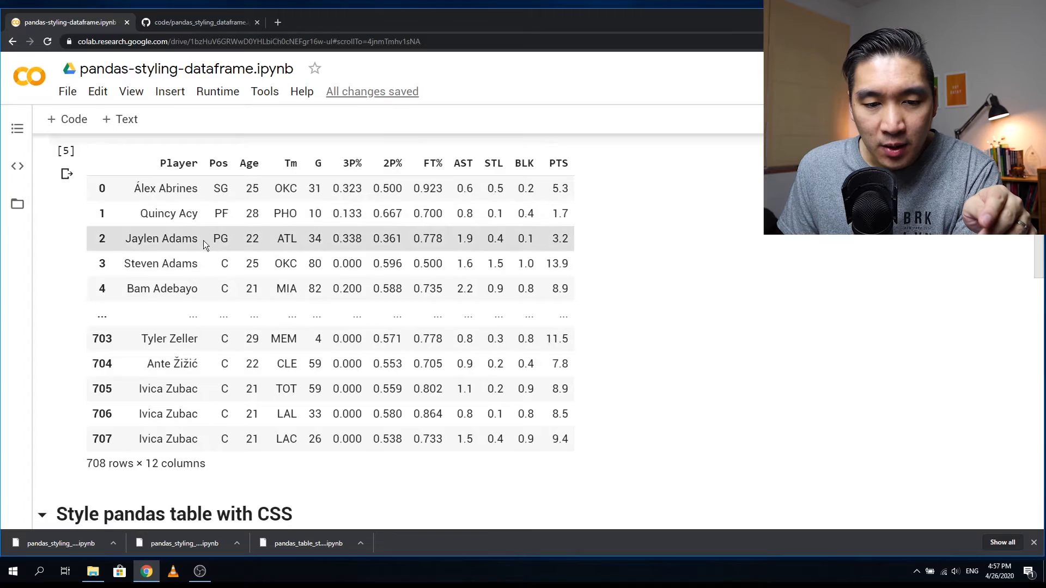
{"action": "mouse_move", "coordinate": [204, 220]}
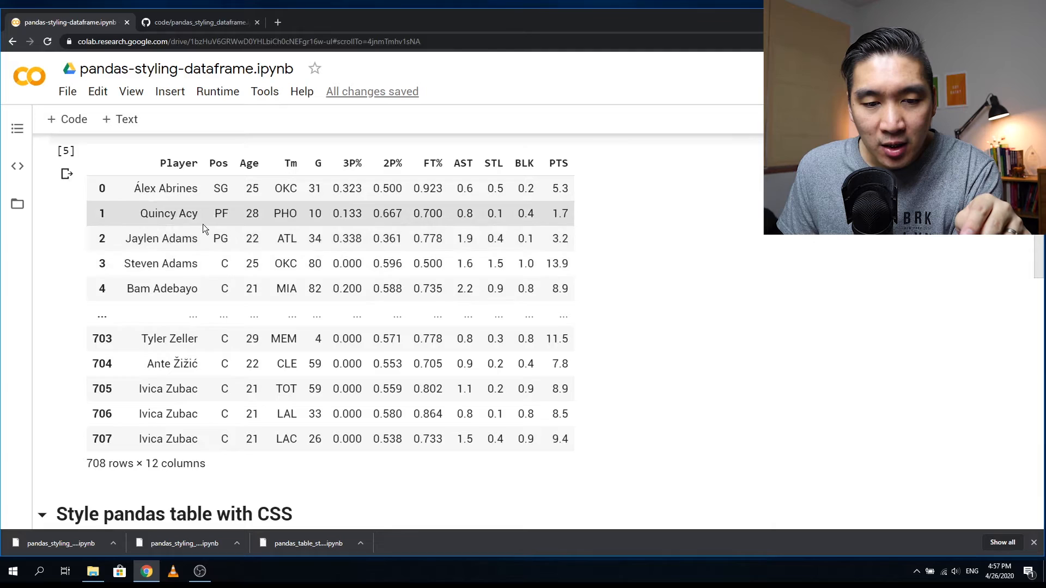
{"action": "scroll", "scroll_direction": "down", "scroll_amount": 3}
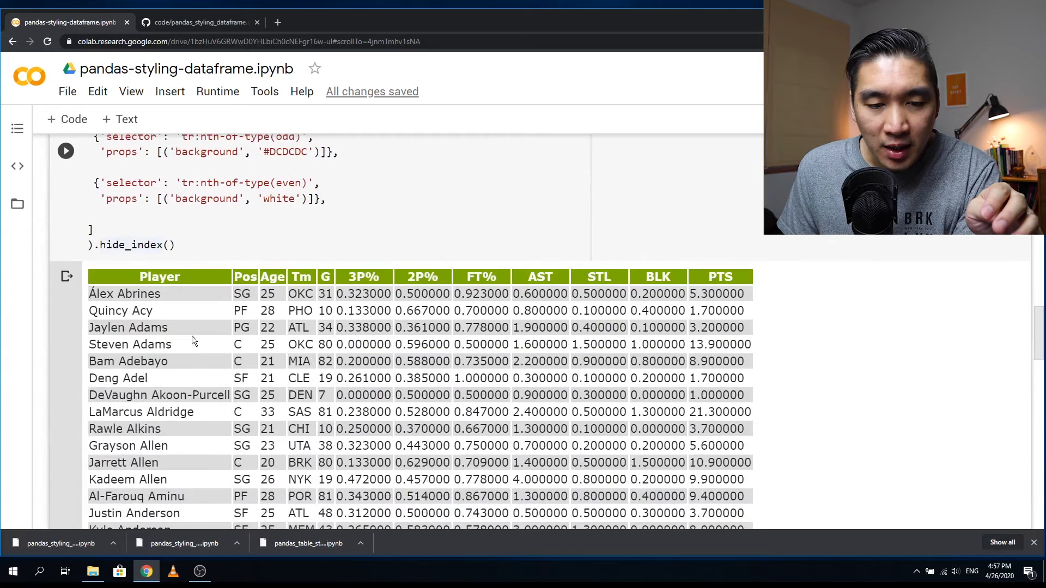
{"action": "mouse_move", "coordinate": [242, 310]}
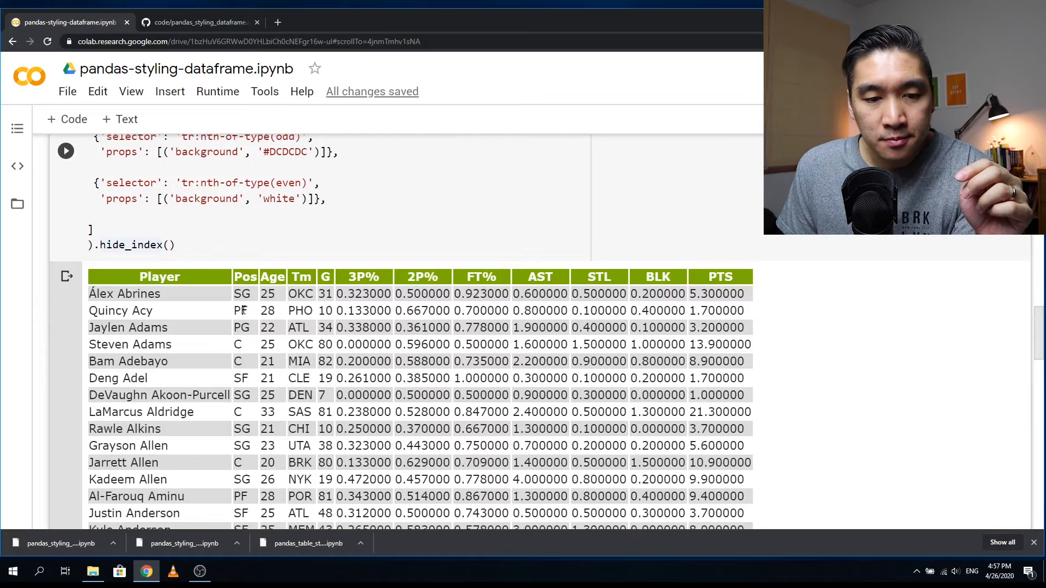
{"action": "scroll", "scroll_direction": "up", "scroll_amount": 3}
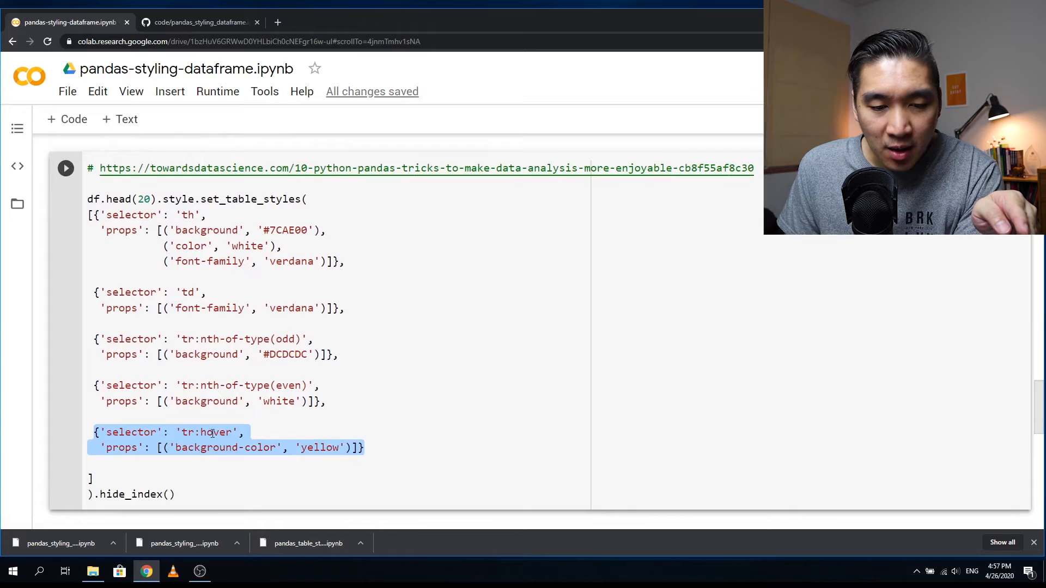
Rerun the hover styling, changing the hover colour from yellow to red, then pink
{"action": "double_click", "coordinate": [319, 448]}
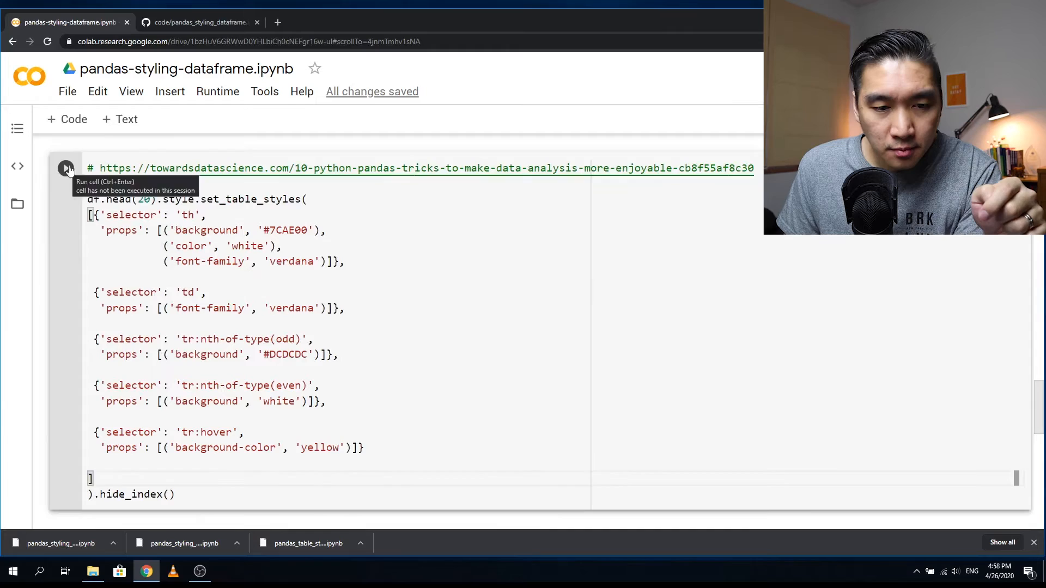
{"action": "left_click", "coordinate": [66, 167]}
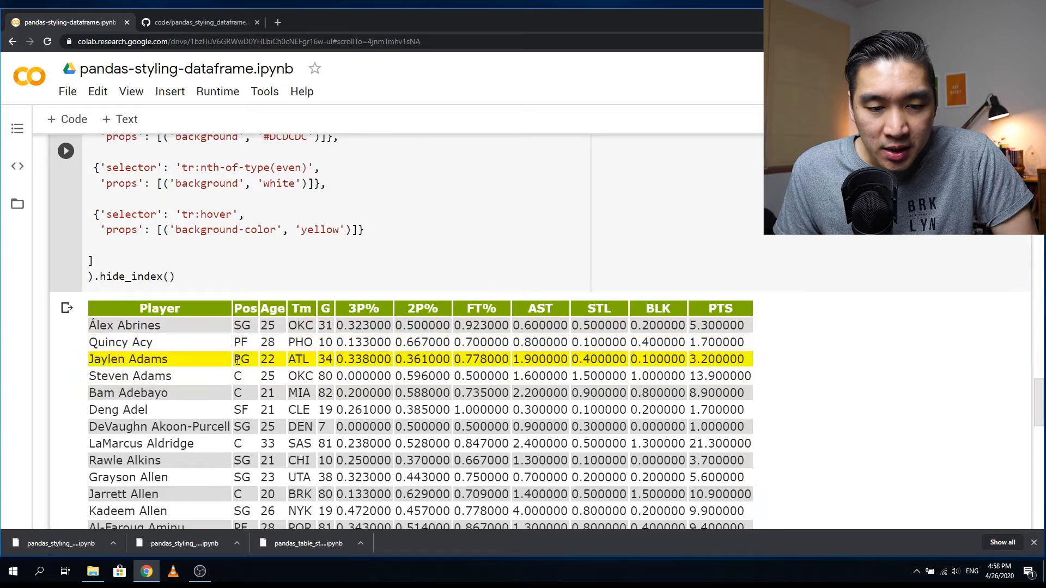
{"action": "mouse_move", "coordinate": [186, 426]}
{"action": "type", "text": "red"}
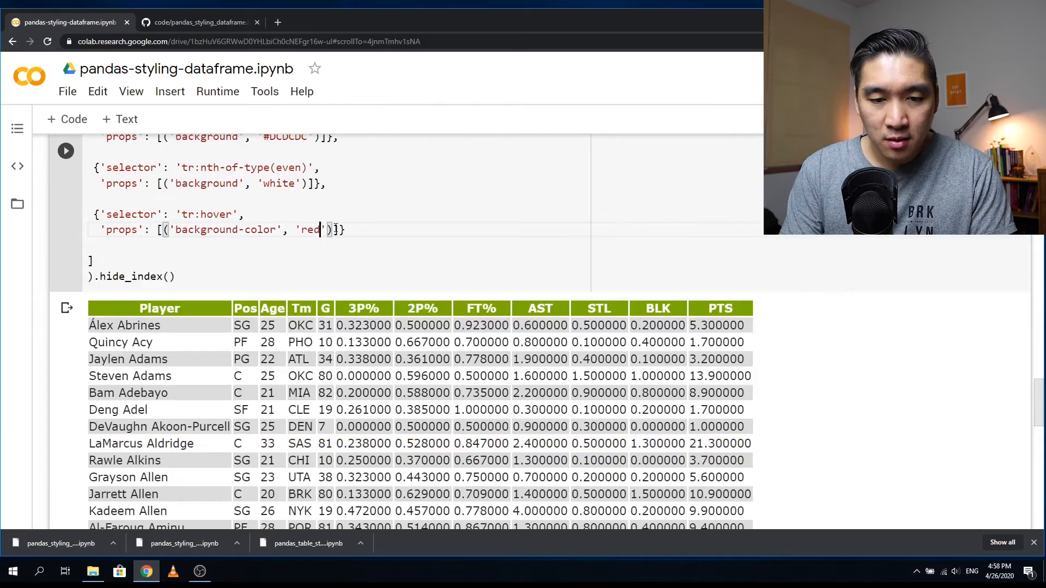
{"action": "left_click", "coordinate": [66, 151]}
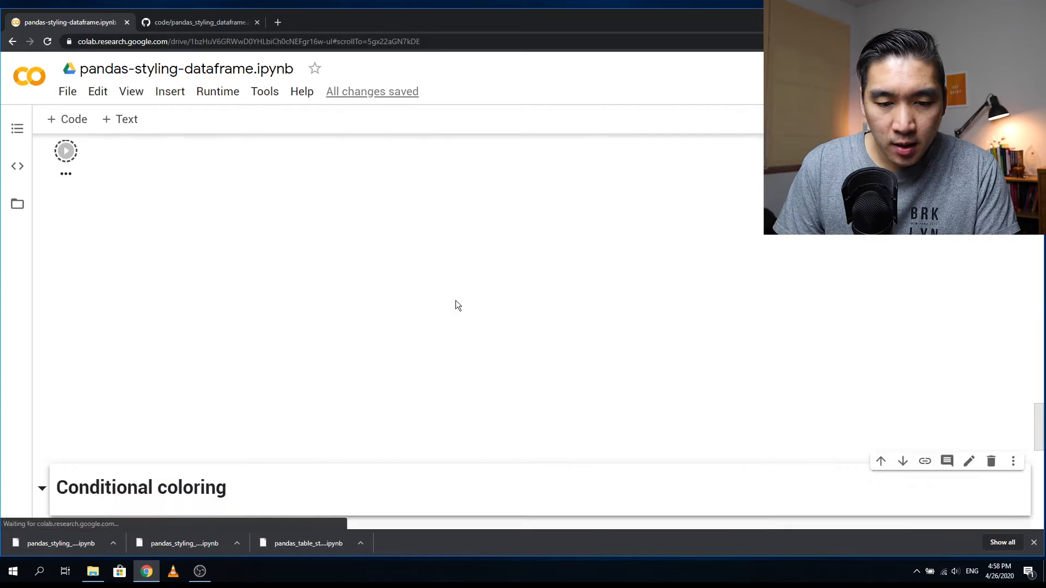
{"action": "left_click", "coordinate": [66, 150]}
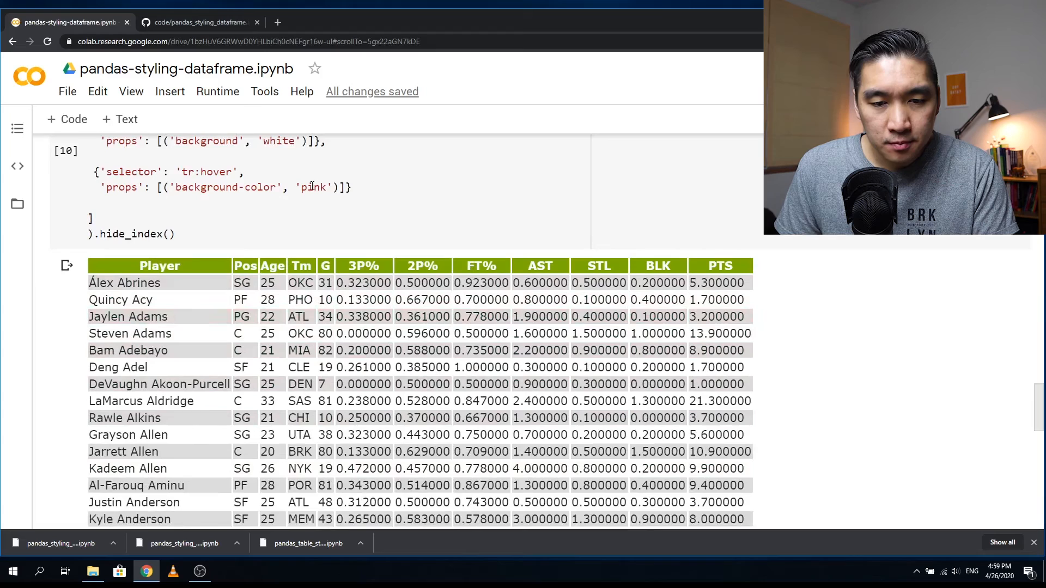
{"action": "scroll", "scroll_direction": "down", "scroll_amount": 3}
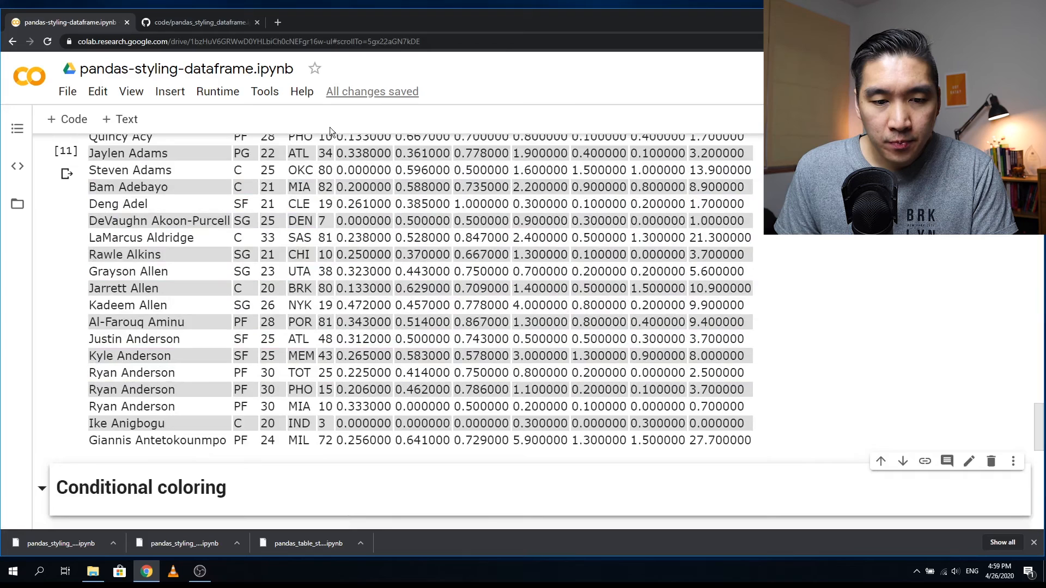
Open the HTML Color Codes link from the Further reading section
{"action": "scroll", "scroll_direction": "down", "scroll_amount": 3}
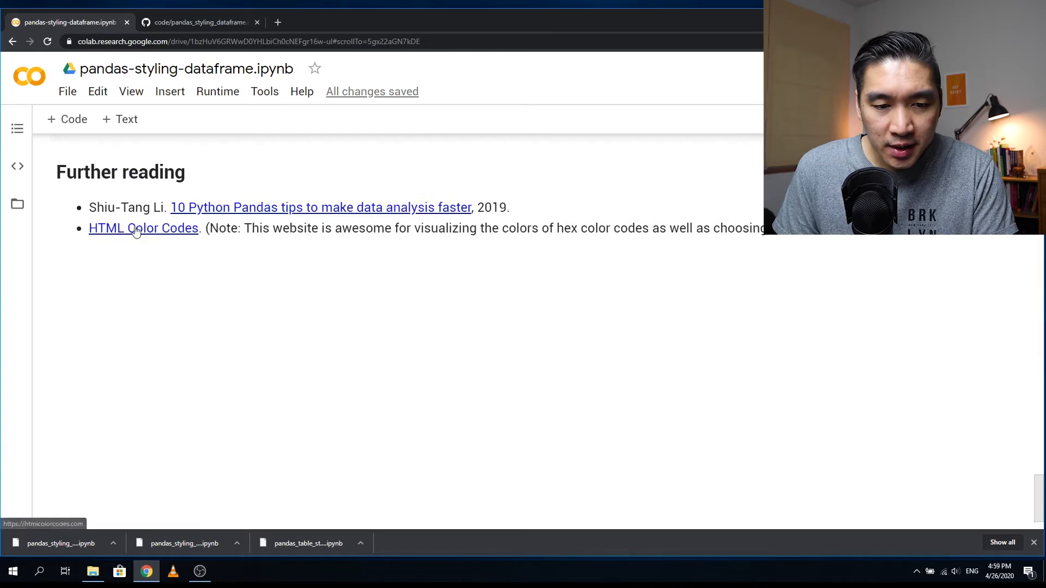
{"action": "left_click", "coordinate": [143, 228]}
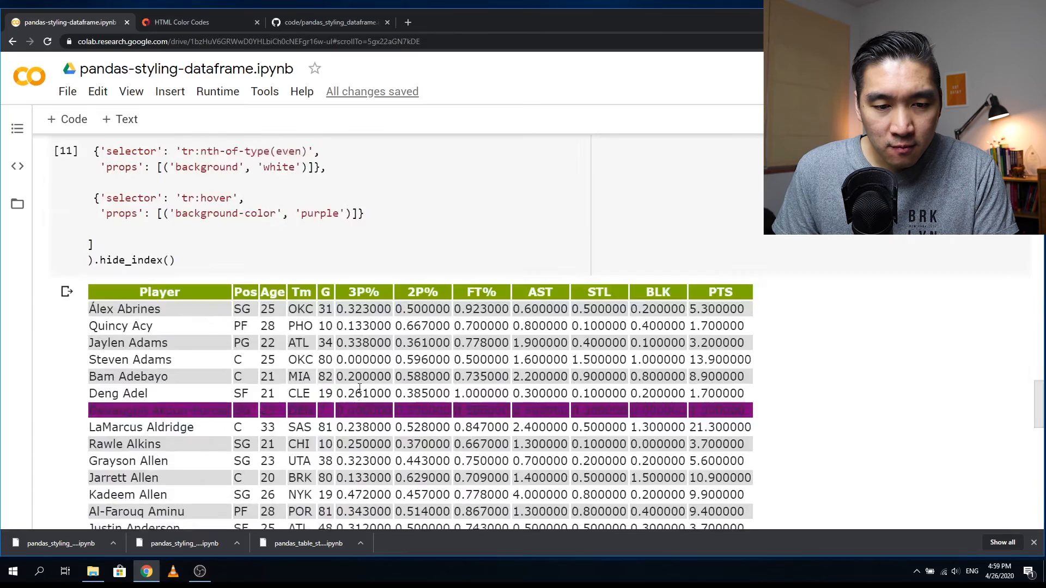
Pick an orange shade on HTML Color Codes and copy hex code EF8302
{"action": "left_click", "coordinate": [181, 22]}
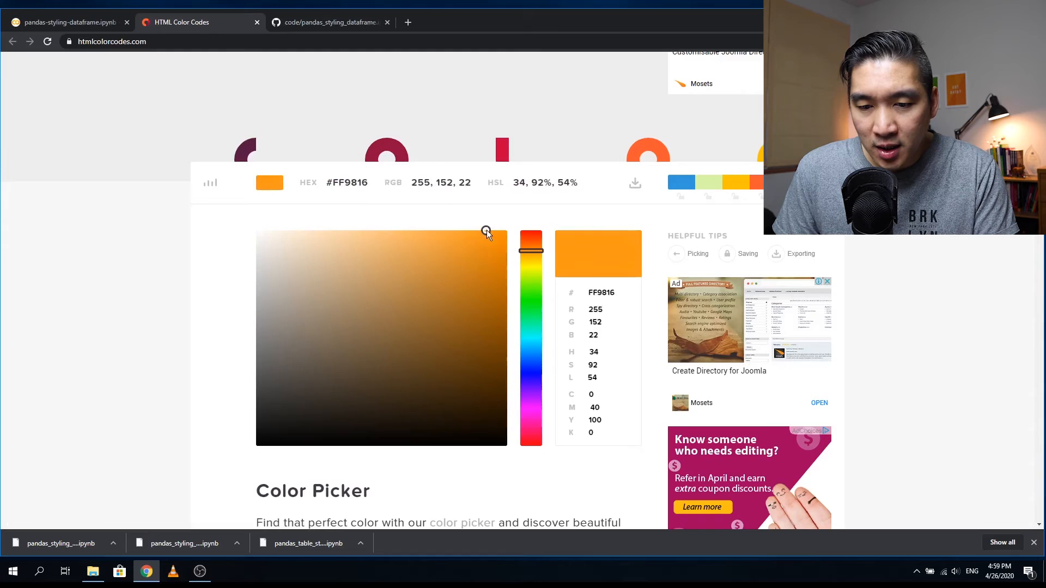
{"action": "right_click", "coordinate": [601, 292]}
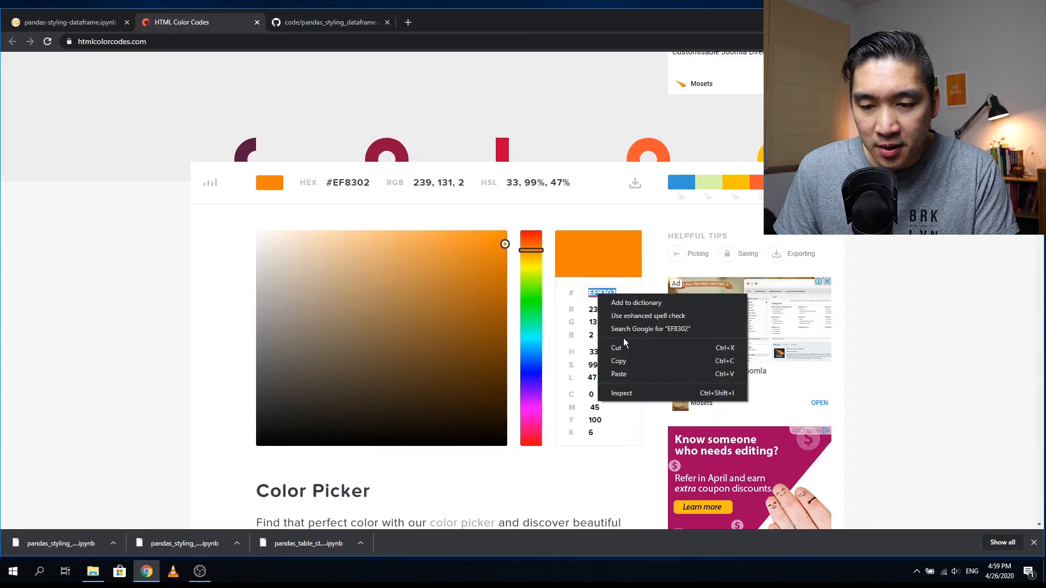
{"action": "left_click", "coordinate": [66, 22]}
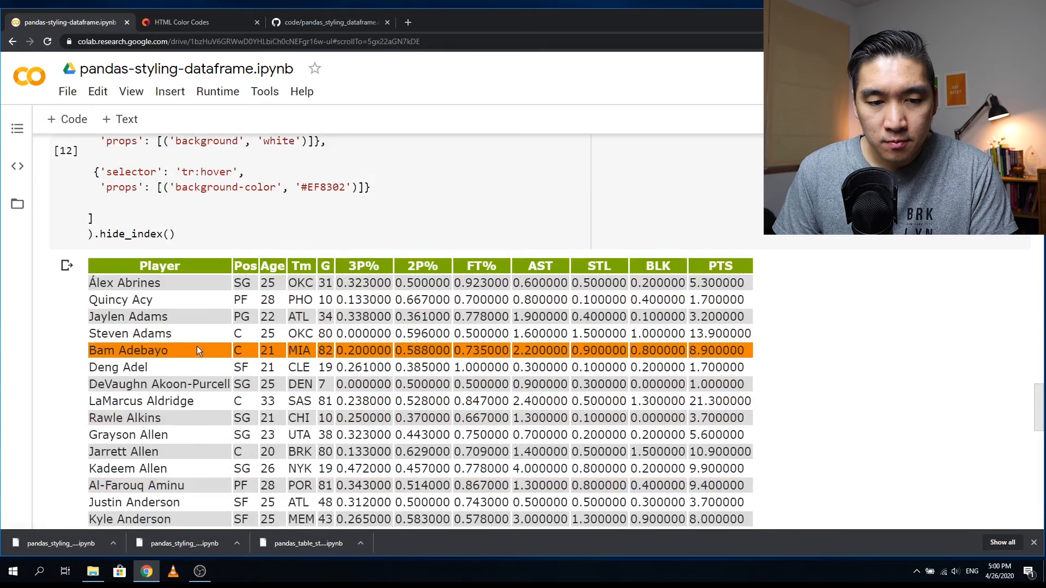
Scroll down to the Conditional coloring section showing the color_red function
{"action": "scroll", "scroll_direction": "down", "scroll_amount": 3}
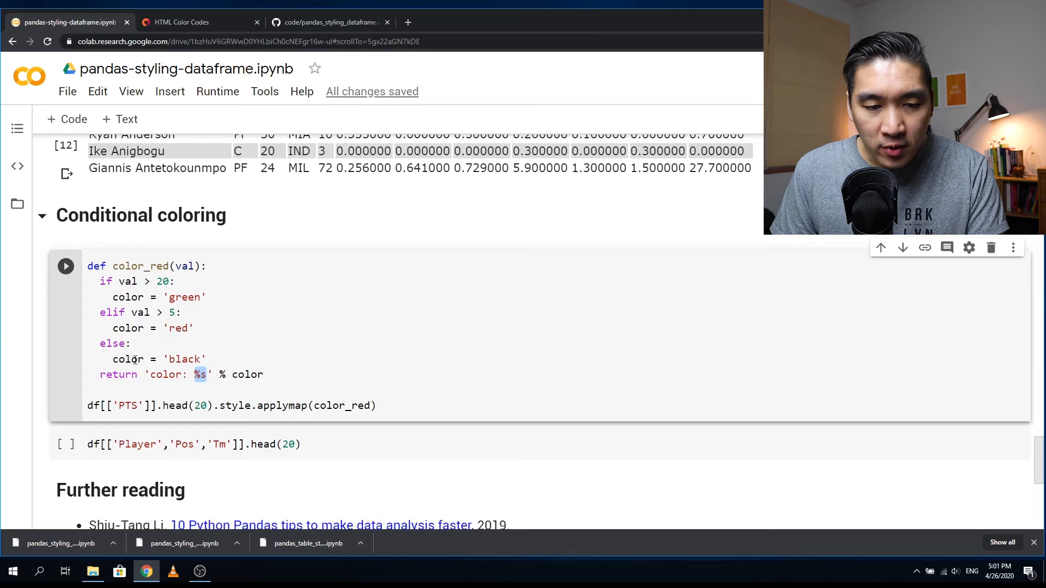
Run style.applymap(color_red) on df[['PTS']].head(20), colouring values green, red or black
{"action": "double_click", "coordinate": [180, 328]}
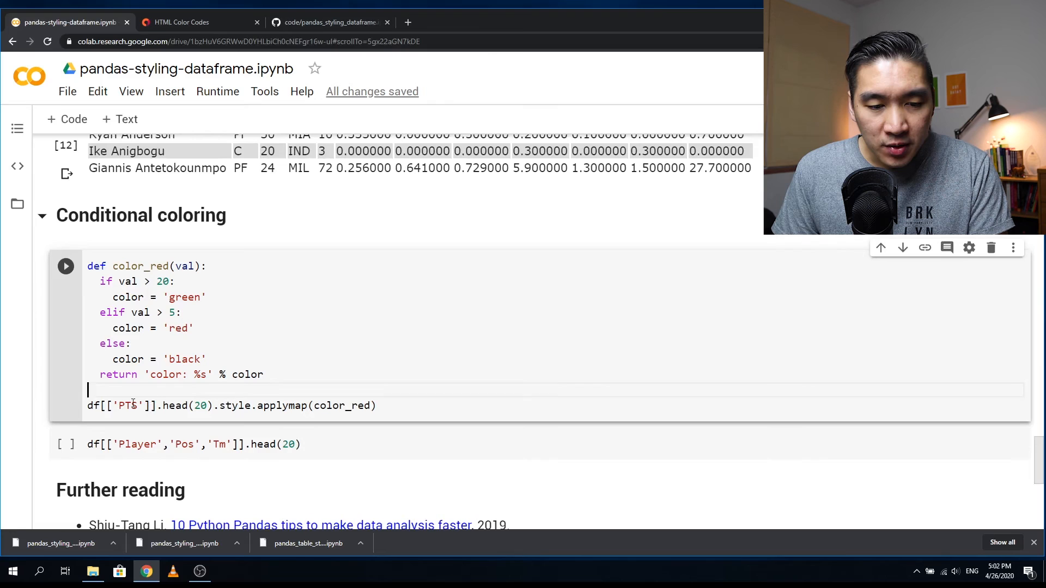
{"action": "left_click", "coordinate": [65, 266]}
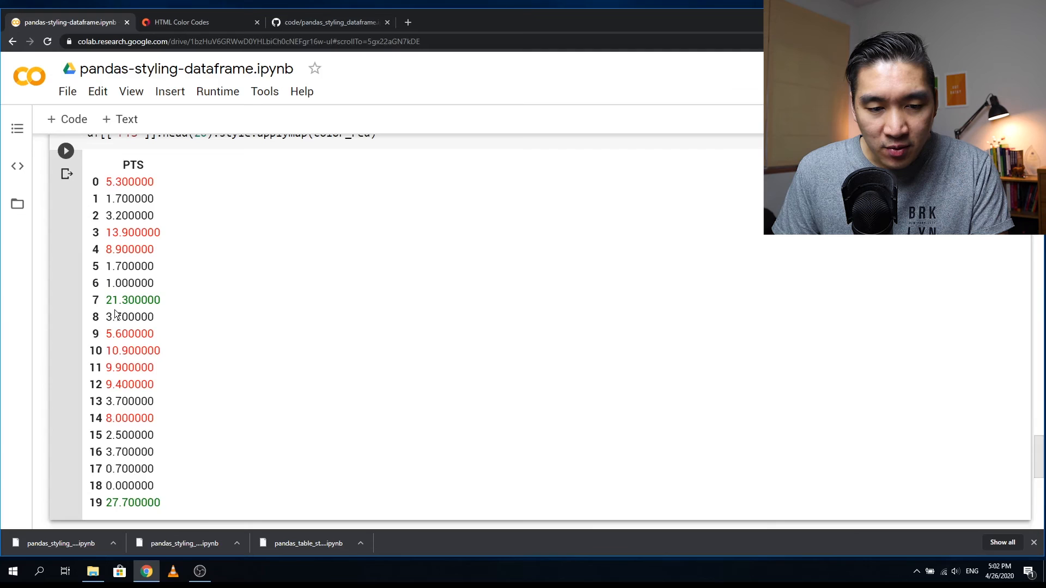
{"action": "scroll", "scroll_direction": "up", "scroll_amount": 3}
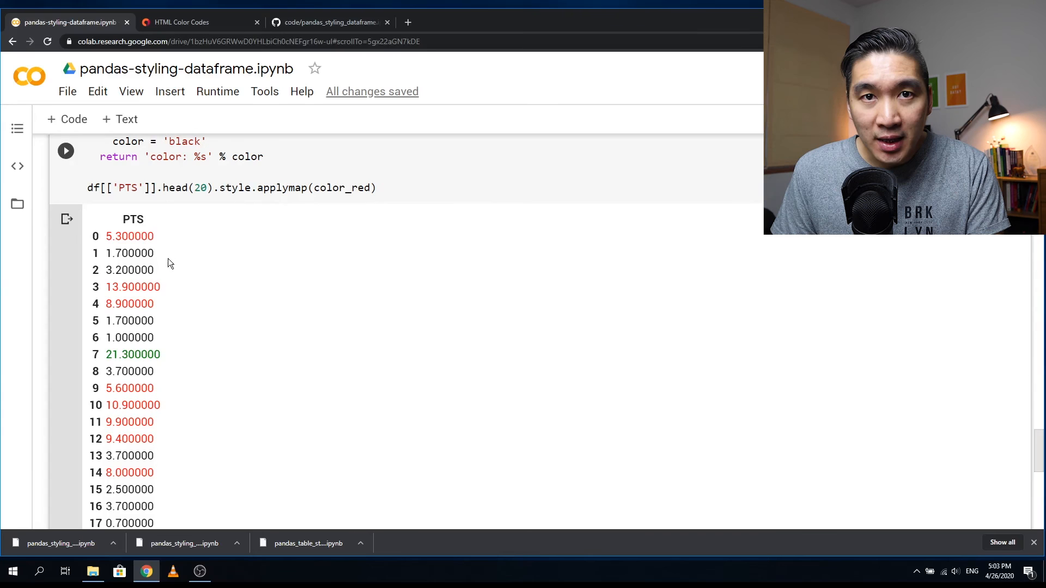
{"action": "mouse_move", "coordinate": [169, 256]}
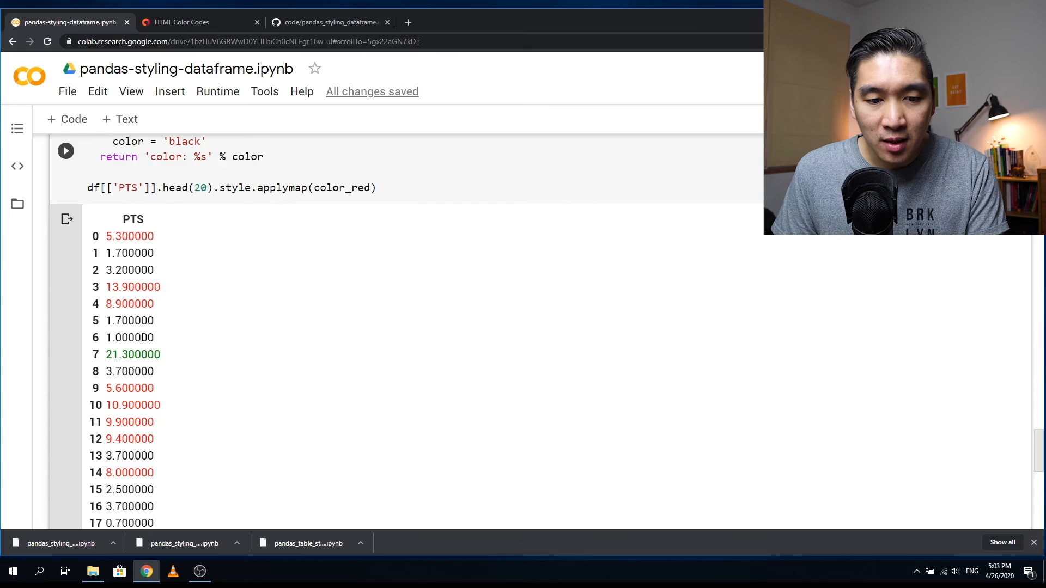
{"action": "scroll", "scroll_direction": "down", "scroll_amount": 3}
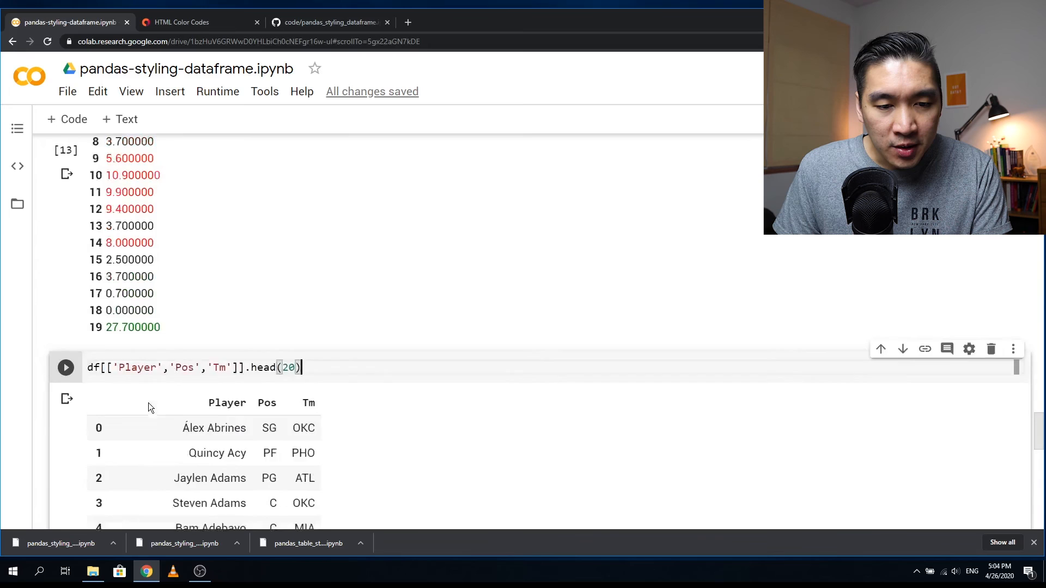
Scroll through the Player, Pos and Tm output, e.g. LaMarcus Aldridge, C, SAS
{"action": "scroll", "scroll_direction": "down", "scroll_amount": 3}
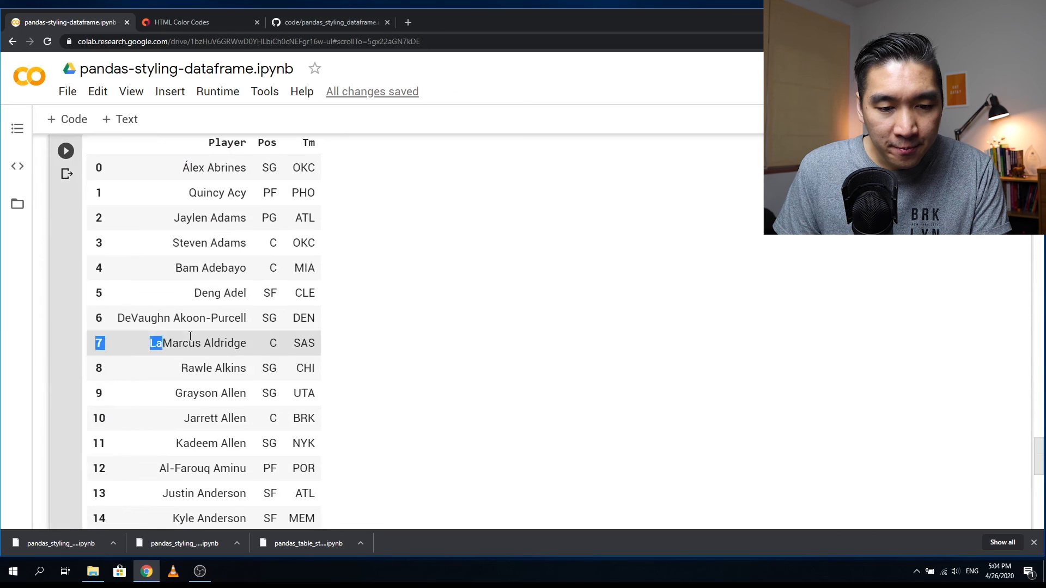
{"action": "scroll", "scroll_direction": "down", "scroll_amount": 3}
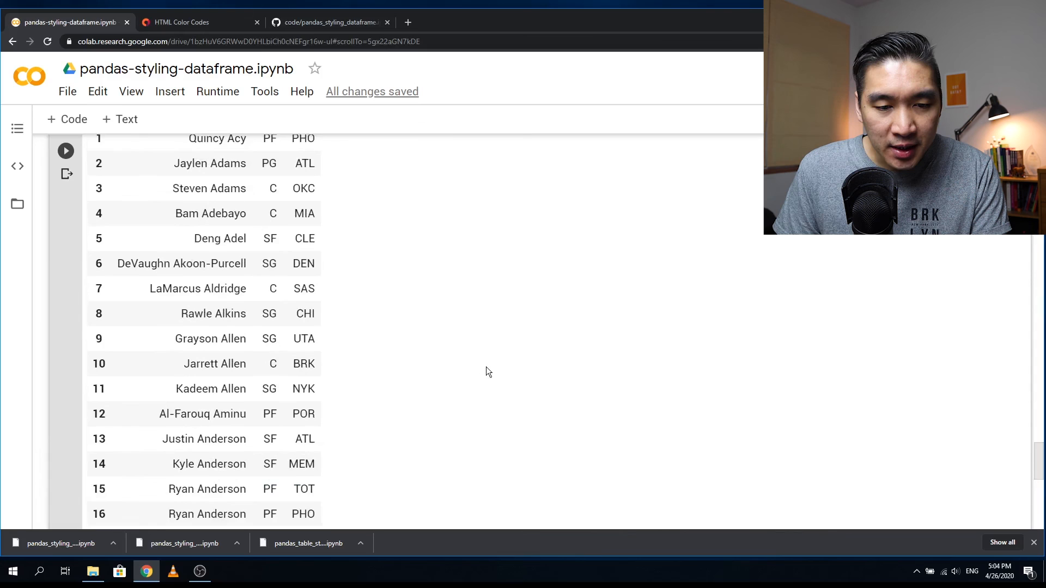